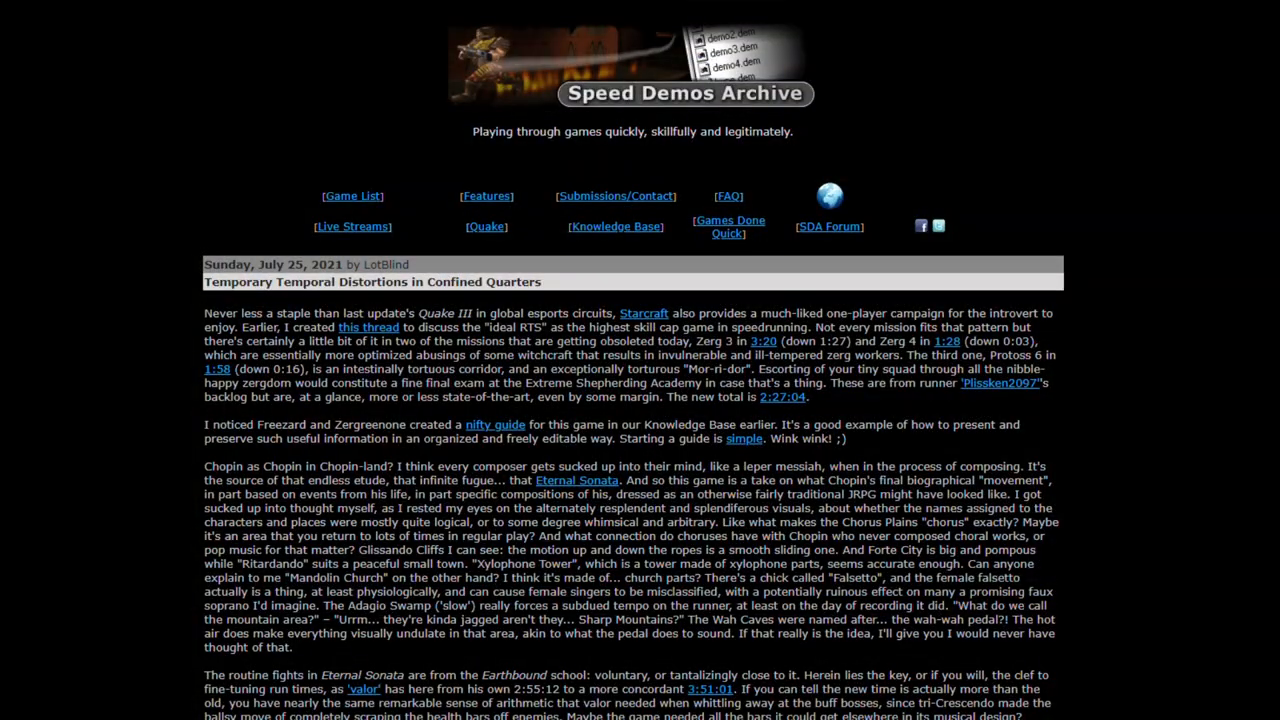
Reach Network and Sharing Center via 'View network status and tasks' under Network and Internet.
scroll("down", 3)
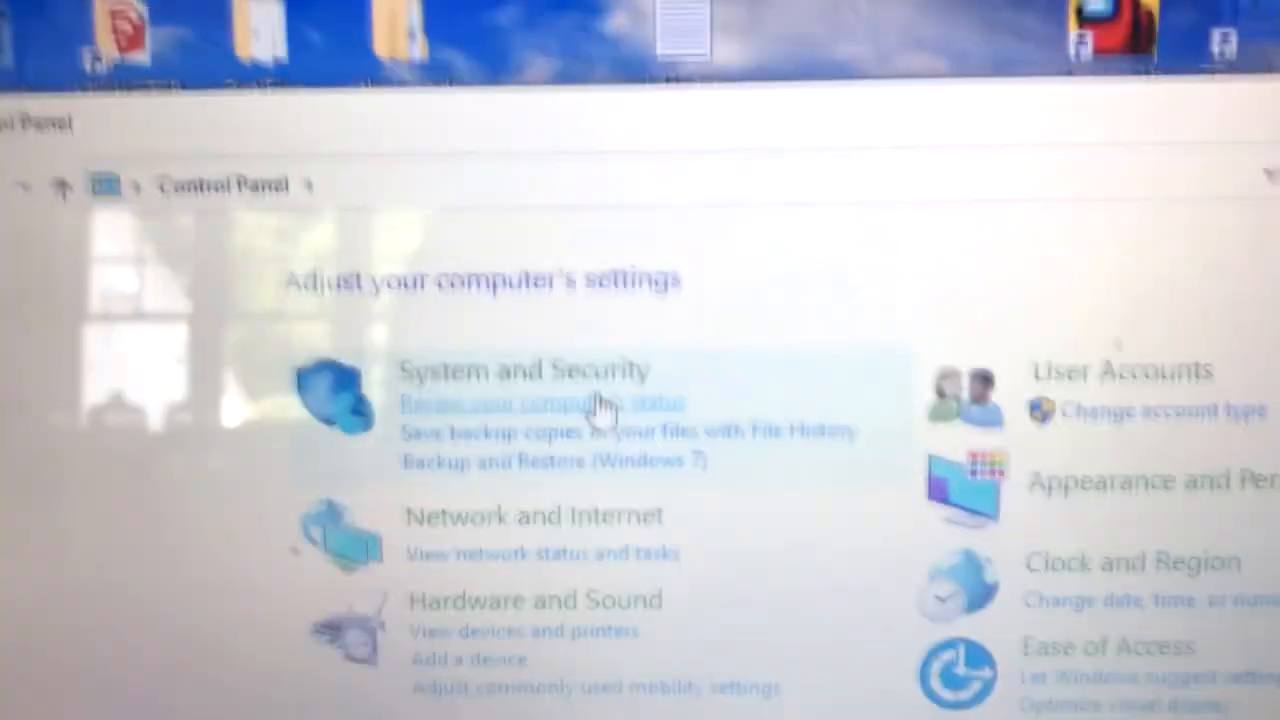
left_click(528, 516)
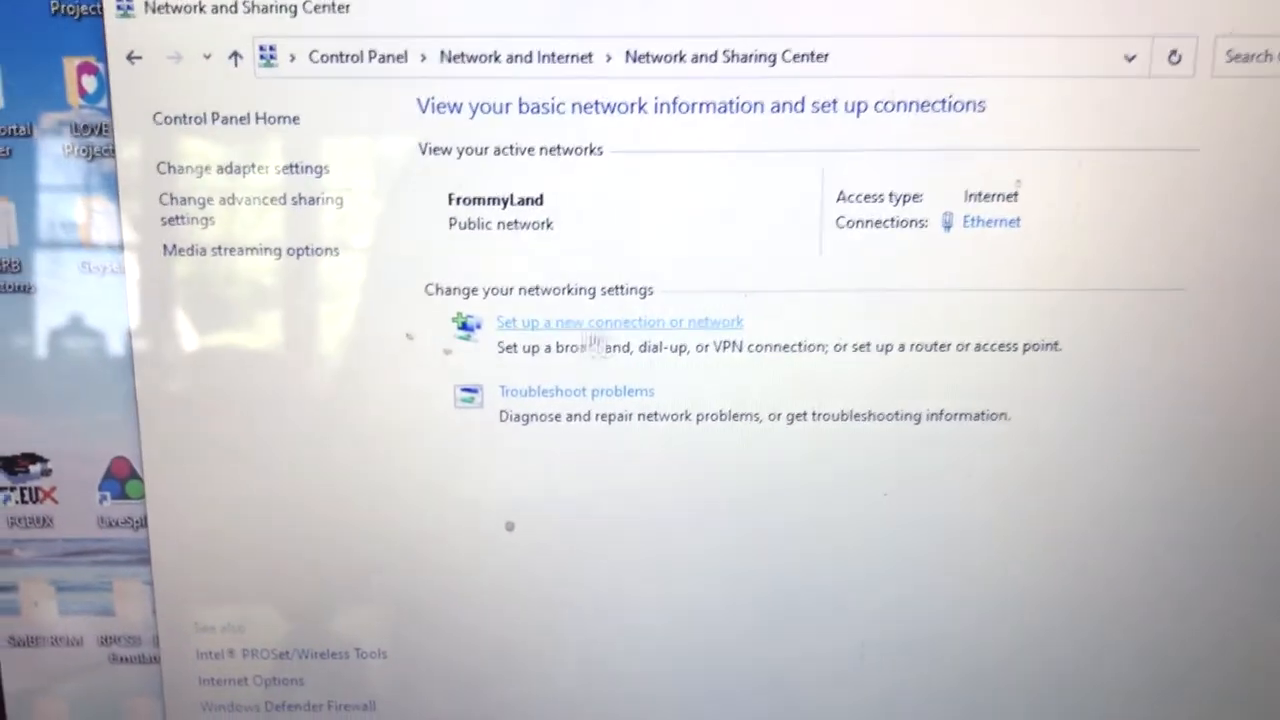
Set up a new workplace connection, creating a new connection that dials directly, reaching the no-modem message.
left_click(618, 322)
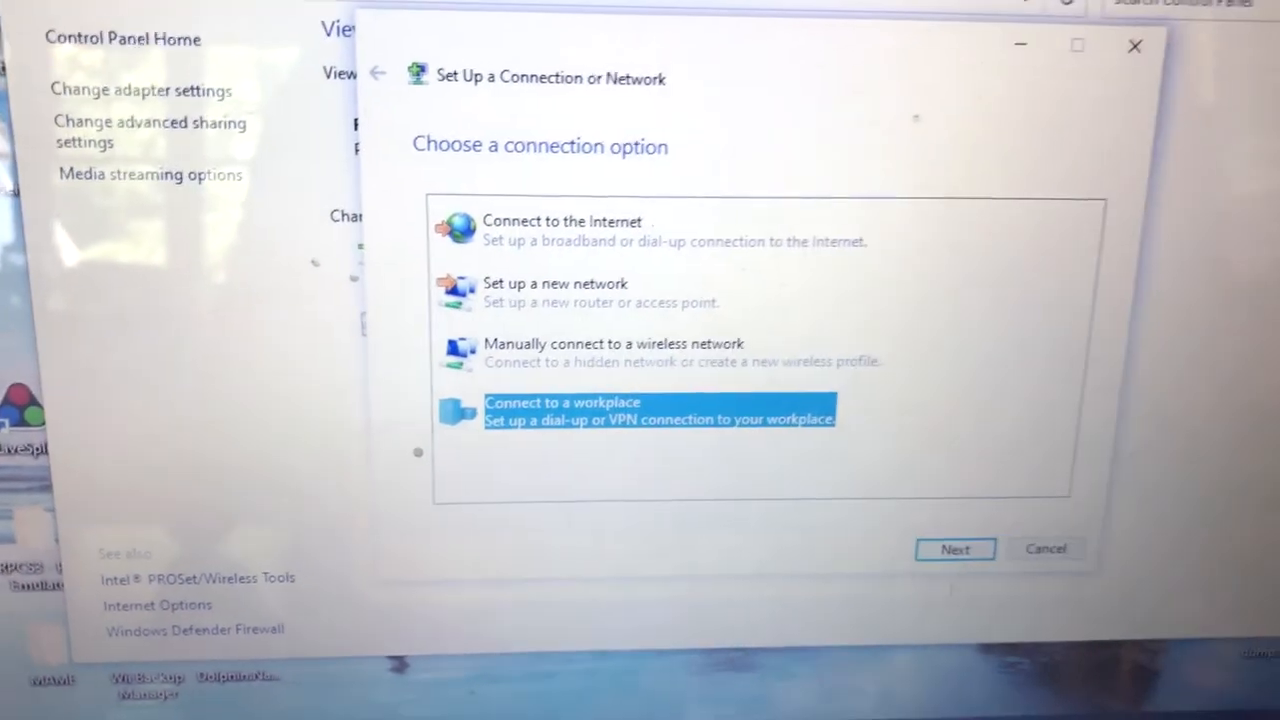
left_click(952, 548)
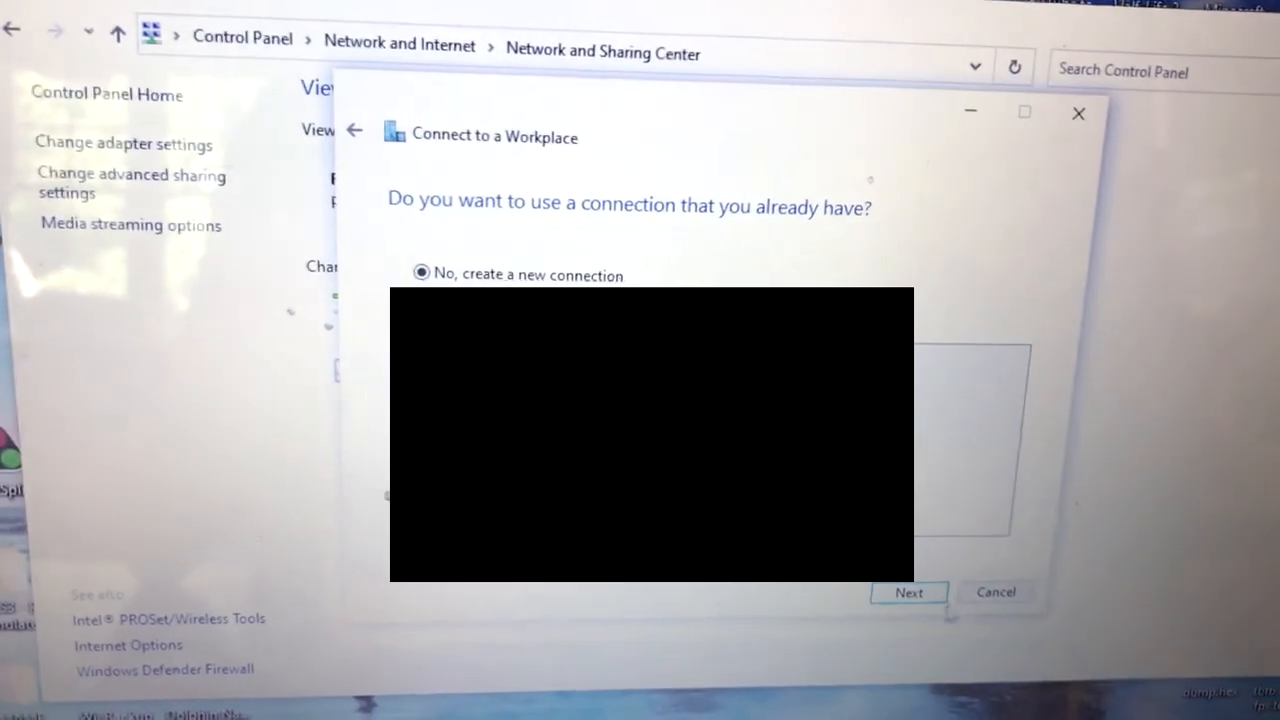
left_click(908, 592)
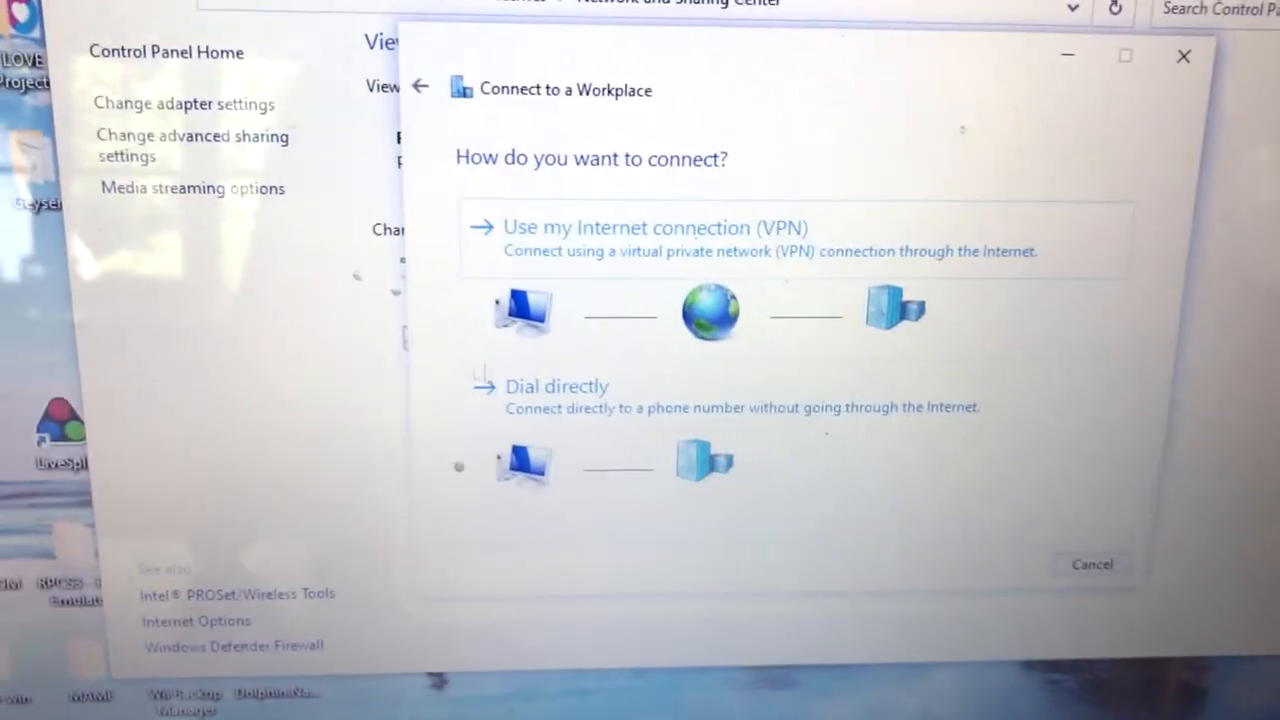
left_click(556, 386)
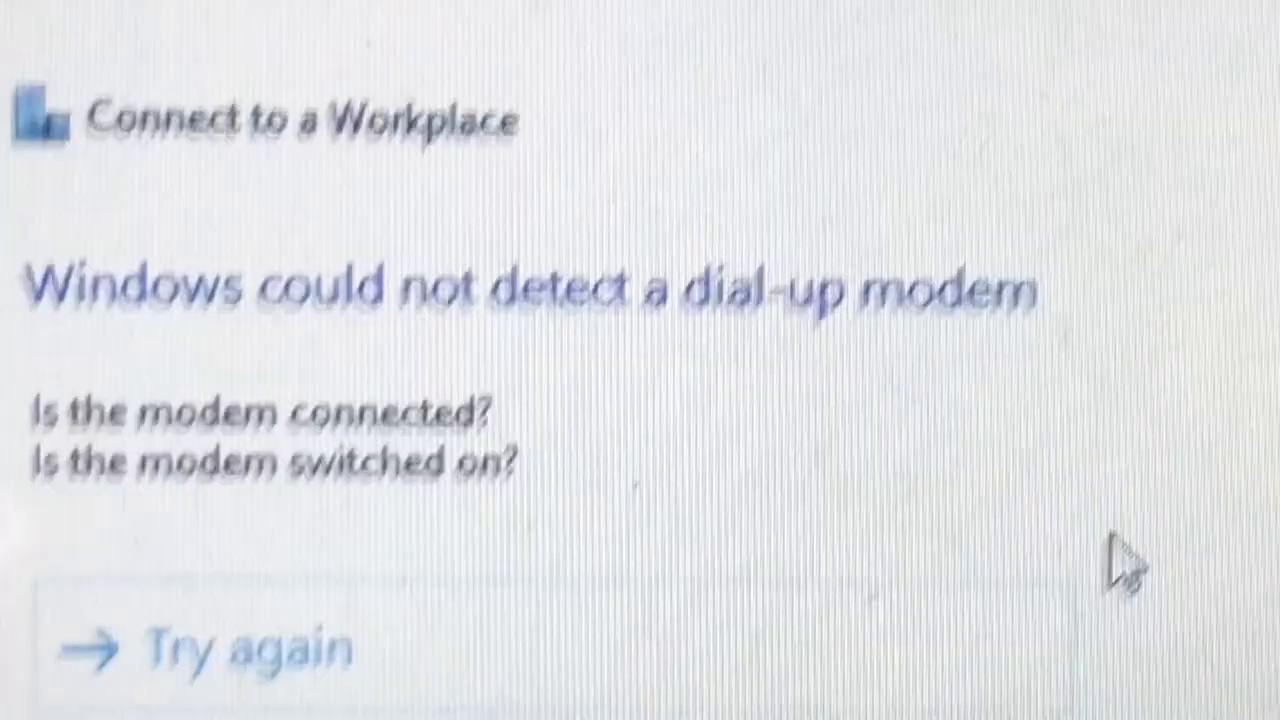